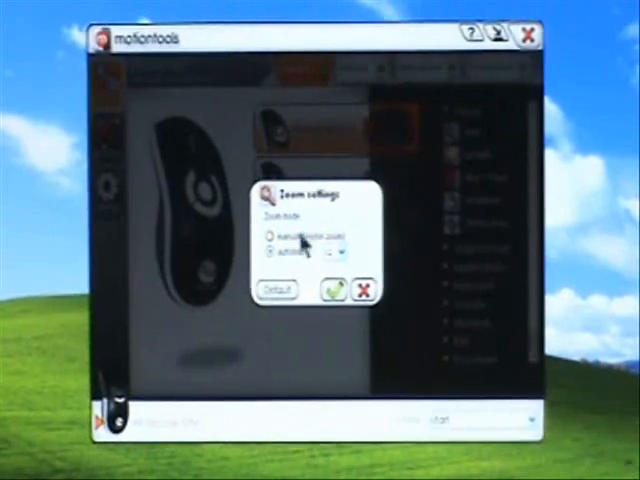
# Switch Media button 1's zoom to automatic mode and apply the zoom settings
pyautogui.click(272, 265)
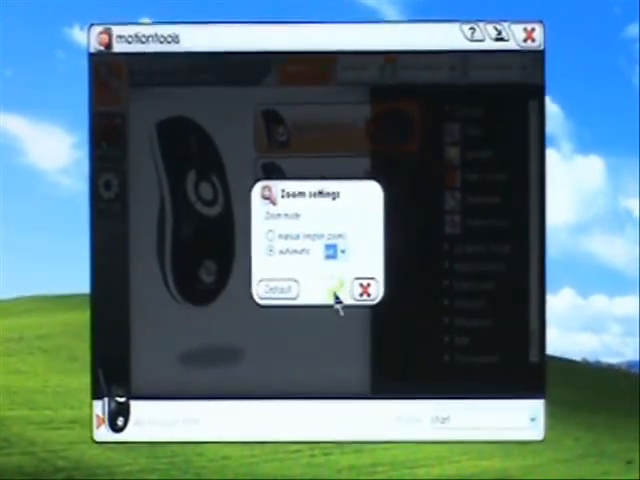
pyautogui.click(367, 288)
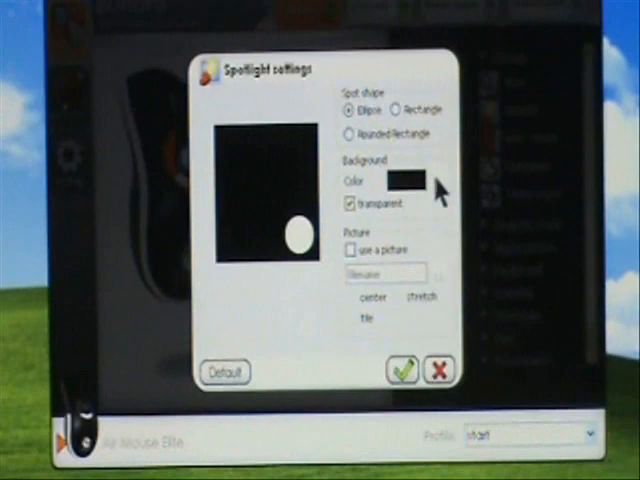
# Pick blue as the elliptical spotlight's background colour and accept it
pyautogui.click(410, 177)
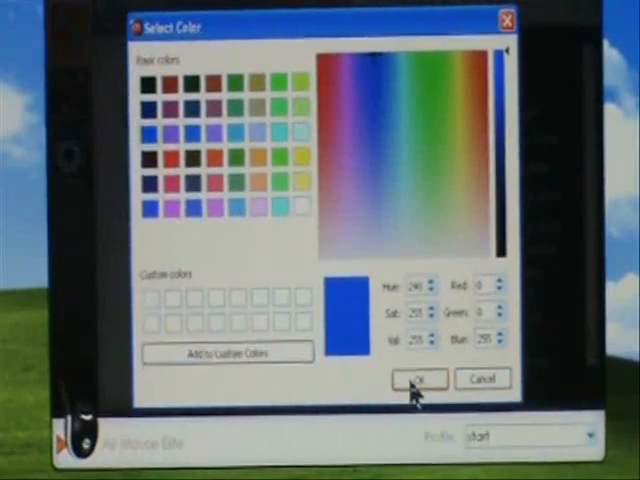
pyautogui.click(420, 380)
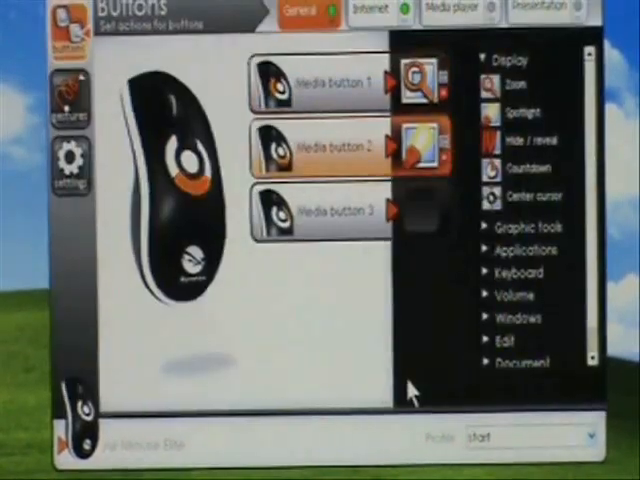
pyautogui.moveTo(385, 285)
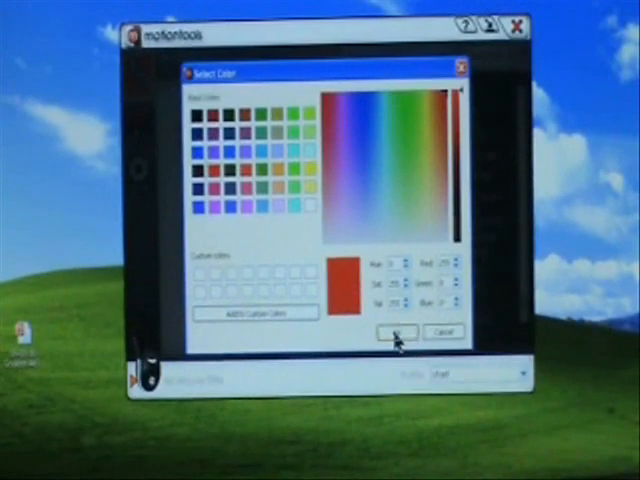
# Accept red as Media button 3's Hide/Reveal colour
pyautogui.click(395, 331)
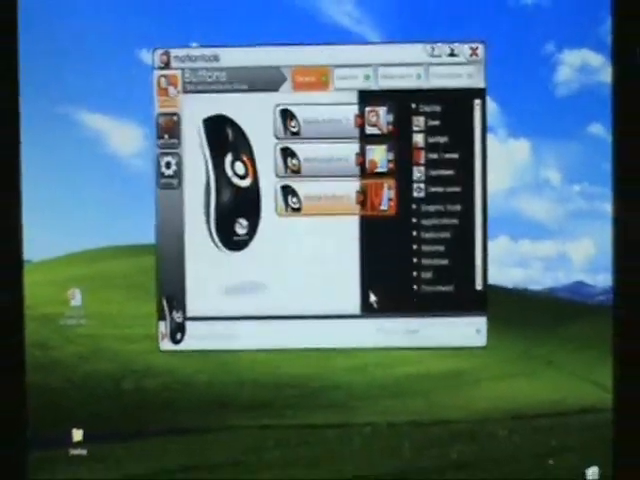